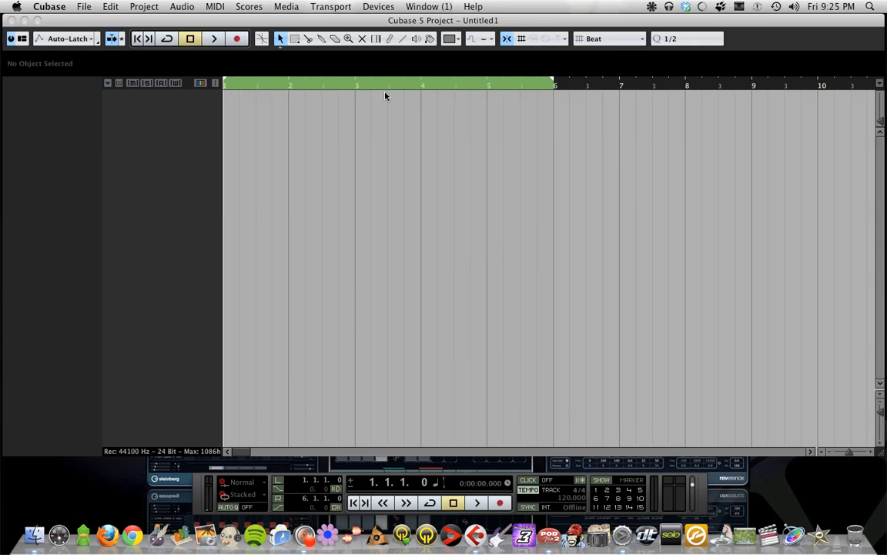
pyautogui.moveTo(406, 174)
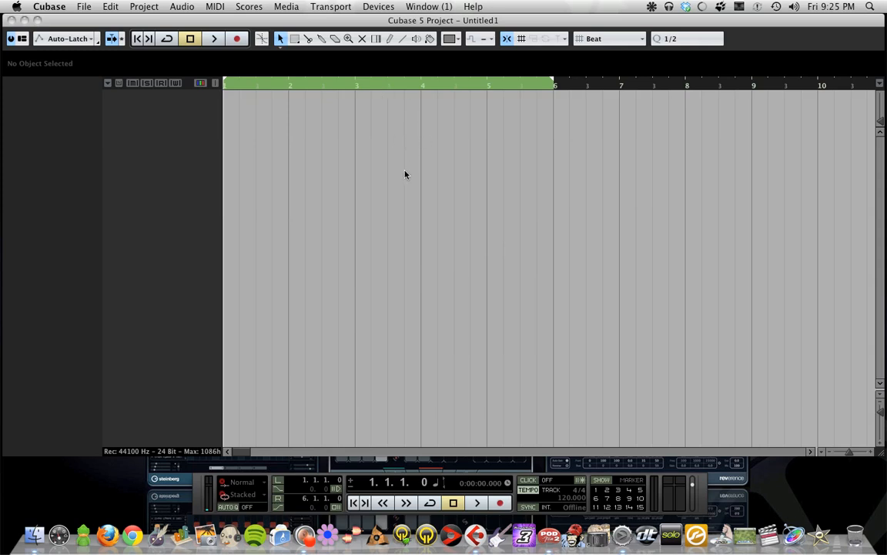
pyautogui.moveTo(408, 173)
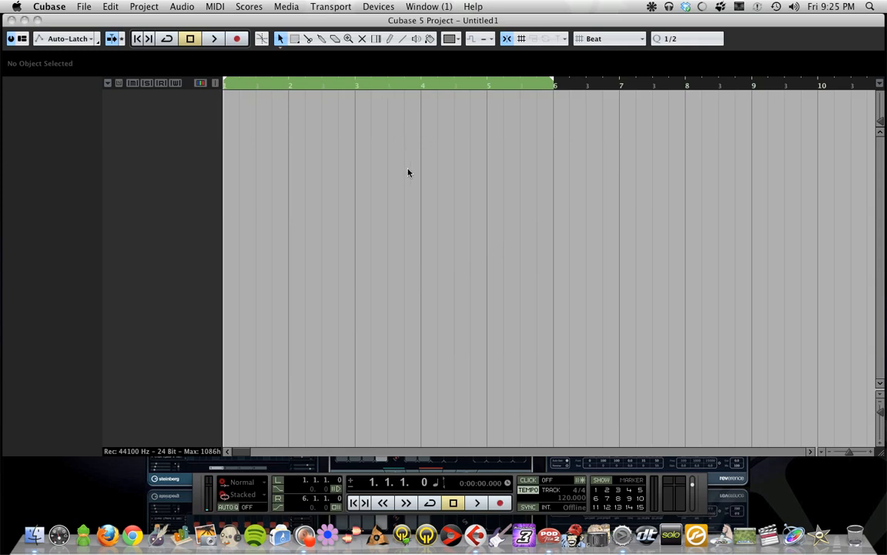
pyautogui.moveTo(421, 156)
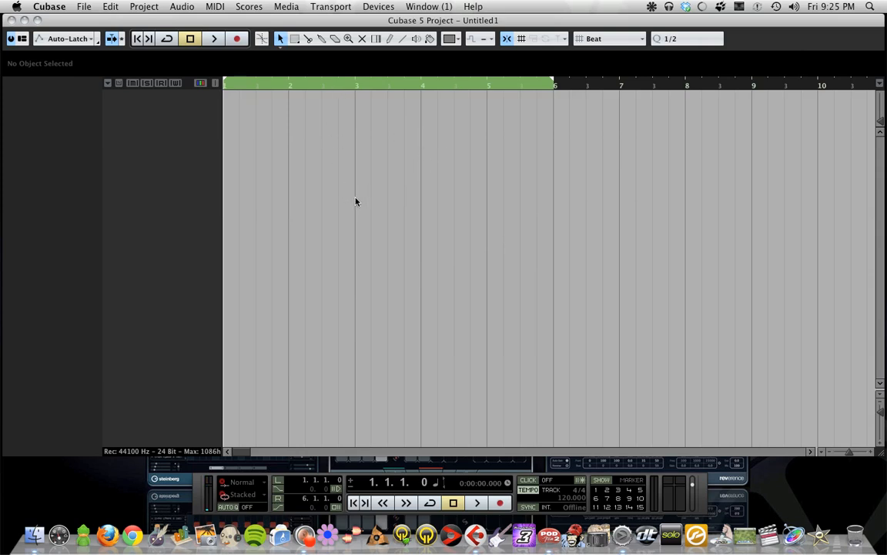
pyautogui.moveTo(463, 271)
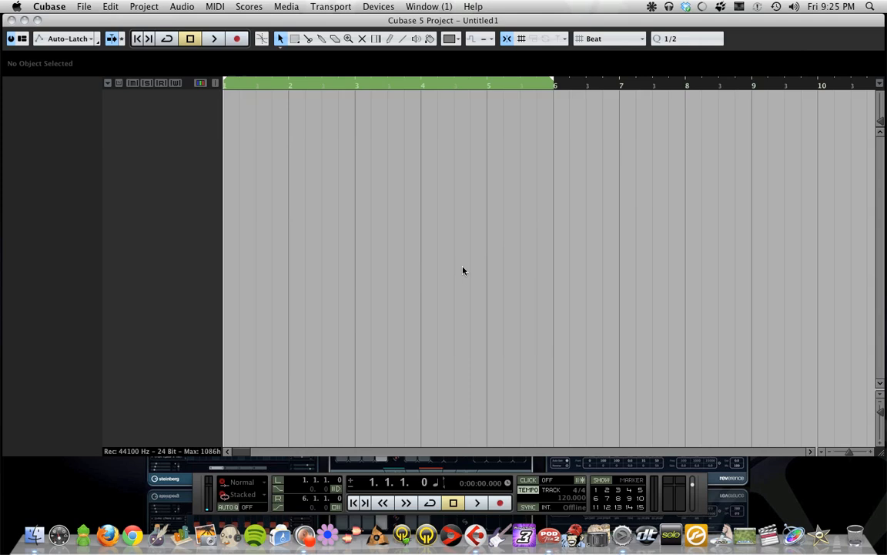
pyautogui.moveTo(510, 335)
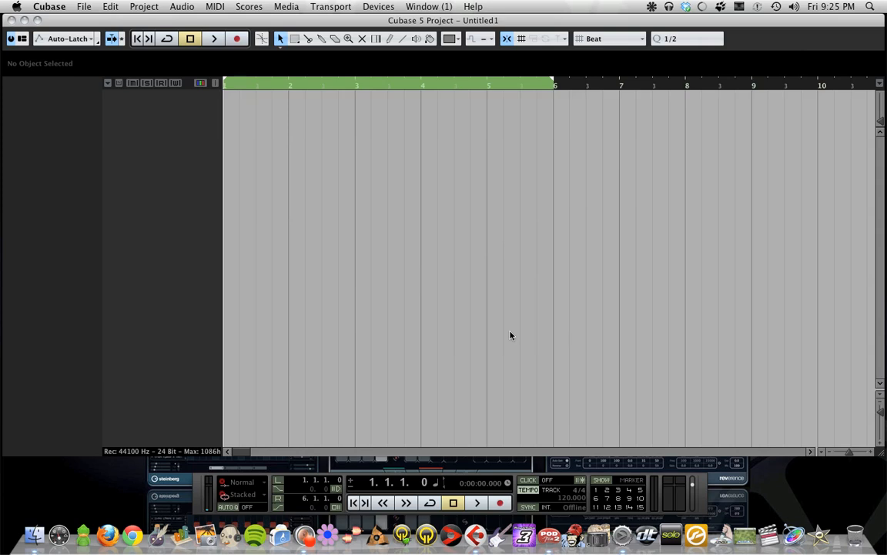
pyautogui.moveTo(466, 26)
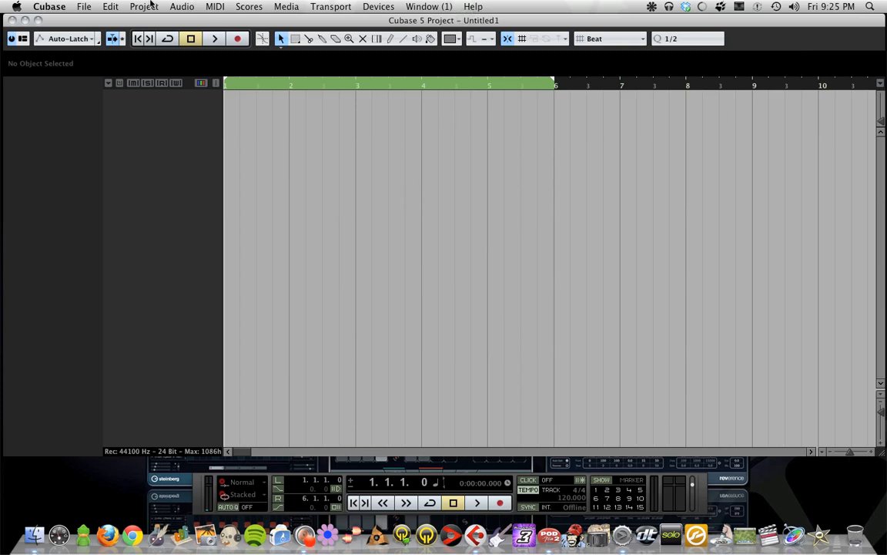
# Start a new instrument track from the Project menu and open its instrument list.
pyautogui.click(144, 6)
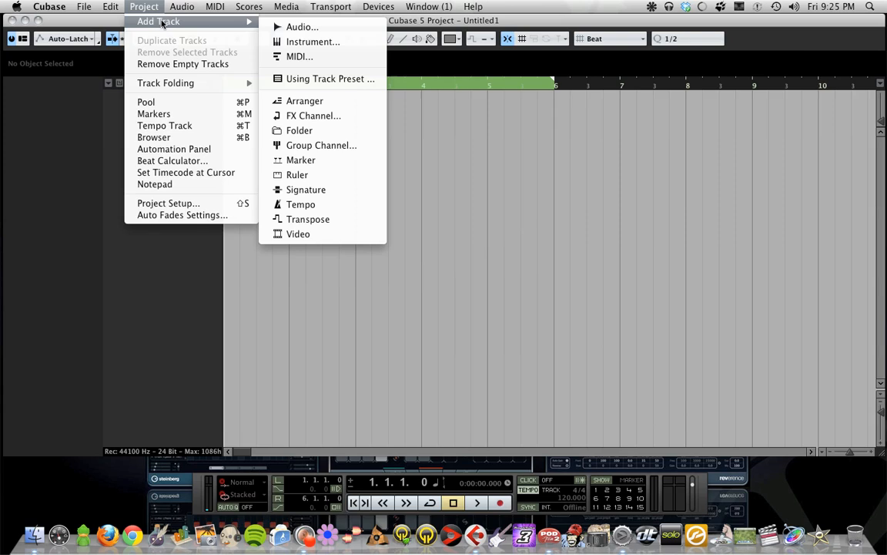
pyautogui.click(313, 41)
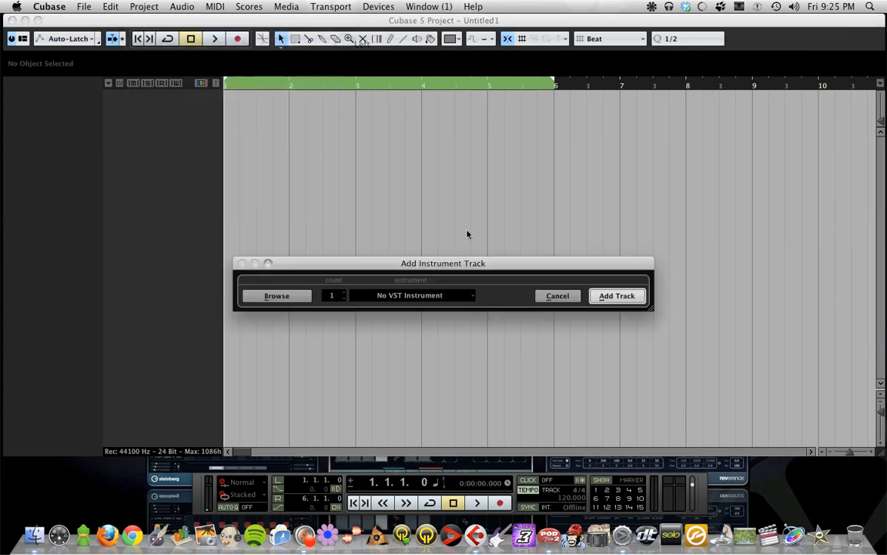
pyautogui.click(413, 295)
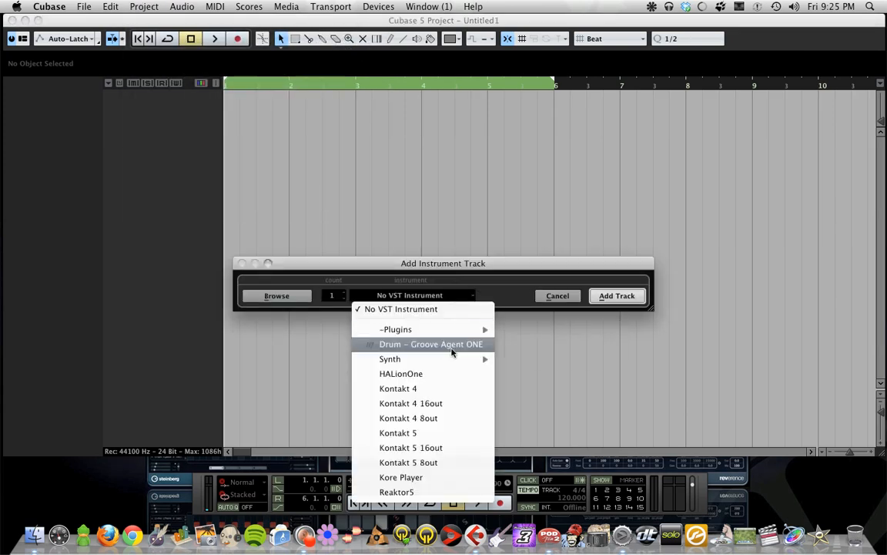
pyautogui.moveTo(395, 329)
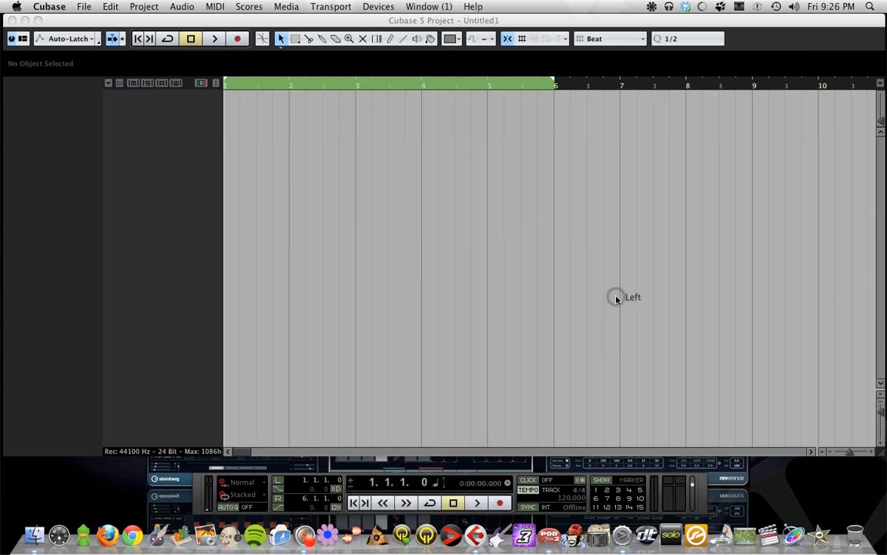
pyautogui.moveTo(580, 283)
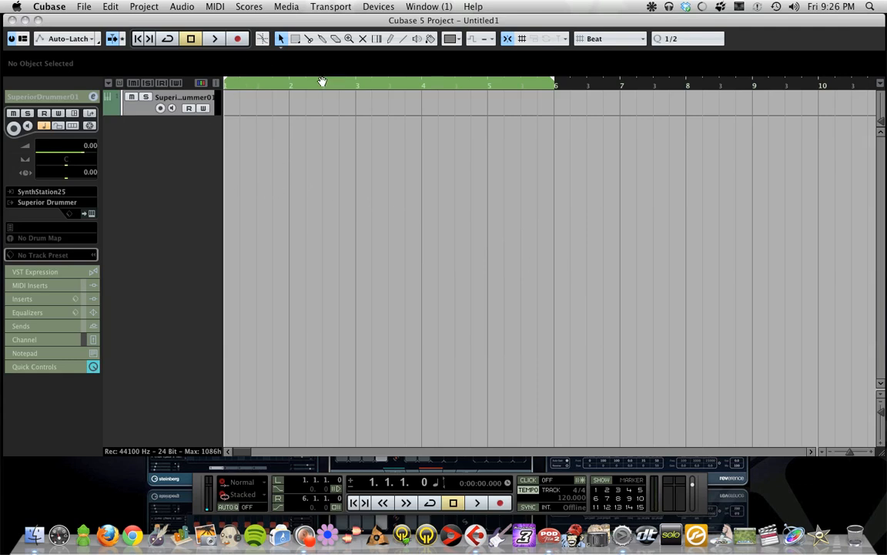
pyautogui.moveTo(331, 153)
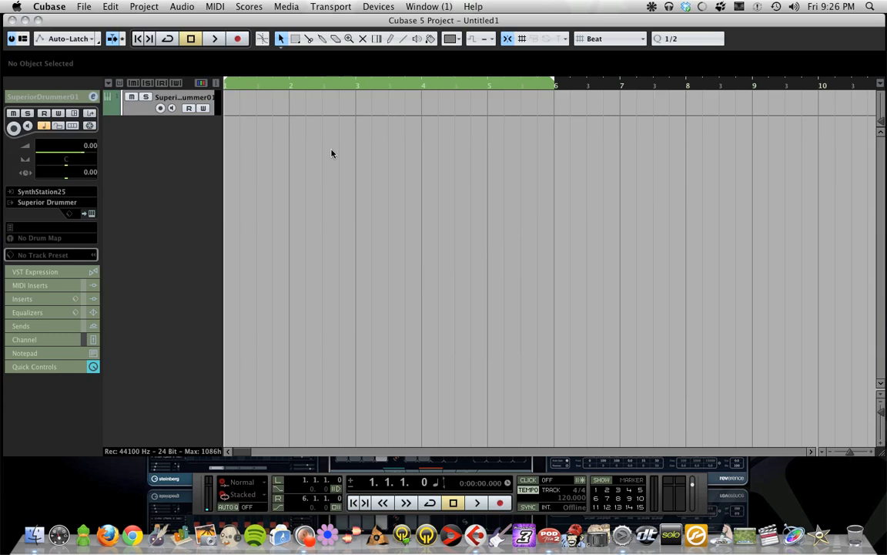
pyautogui.moveTo(471, 190)
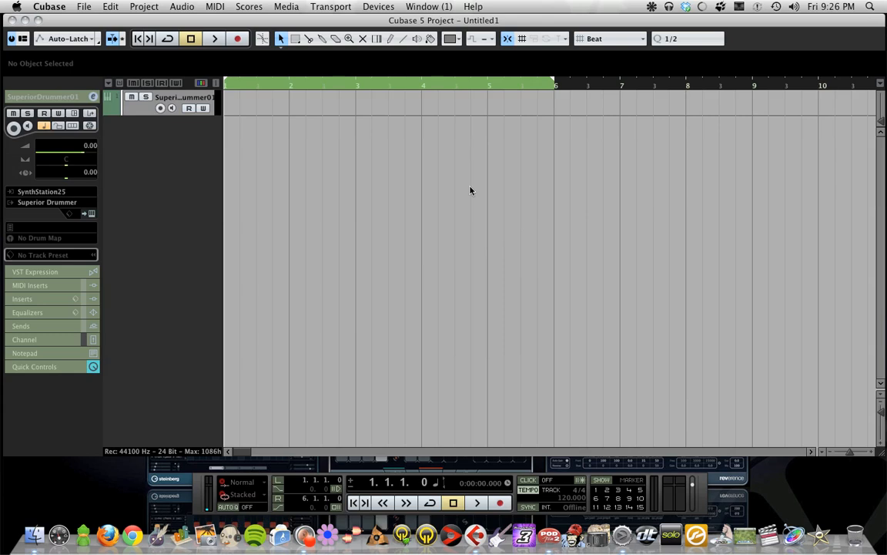
pyautogui.moveTo(460, 26)
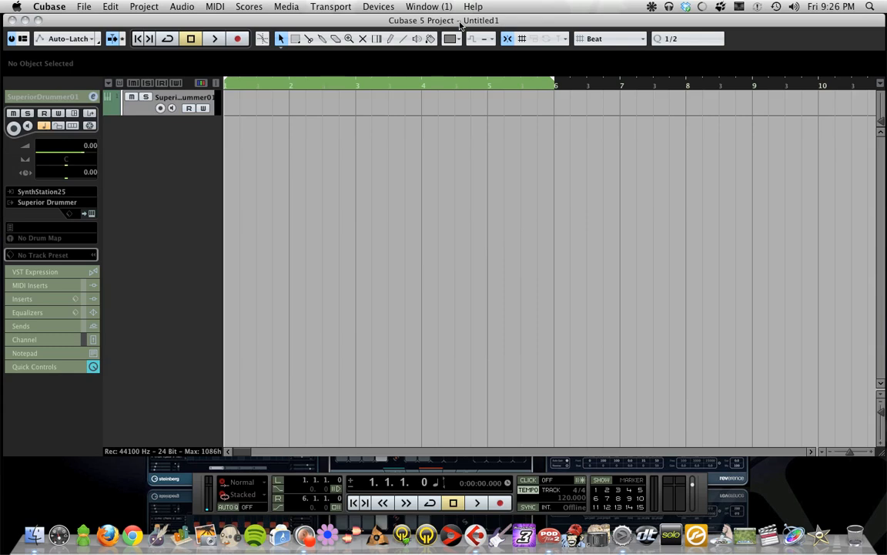
pyautogui.moveTo(421, 68)
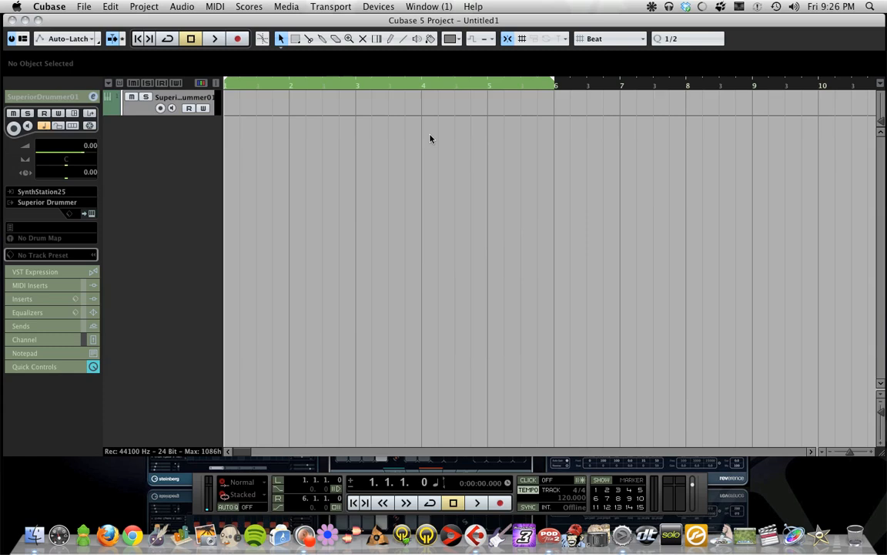
pyautogui.moveTo(417, 158)
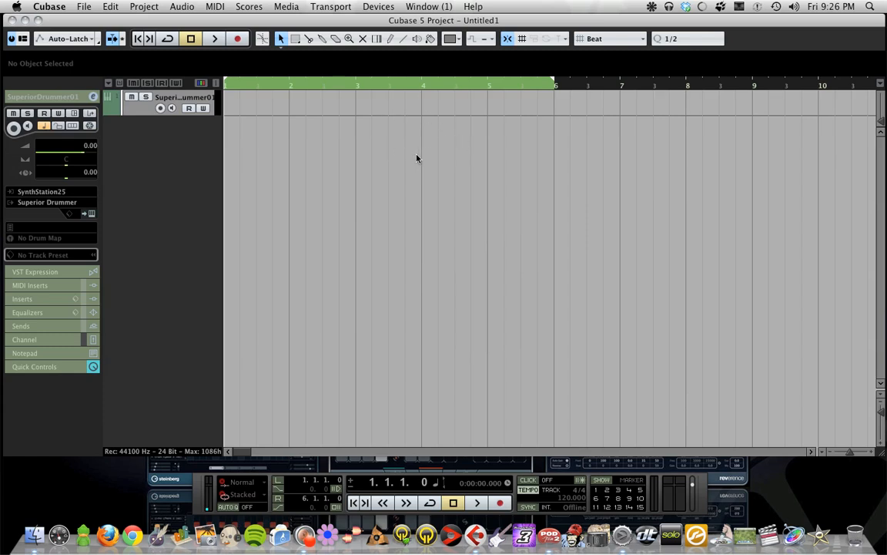
pyautogui.moveTo(424, 113)
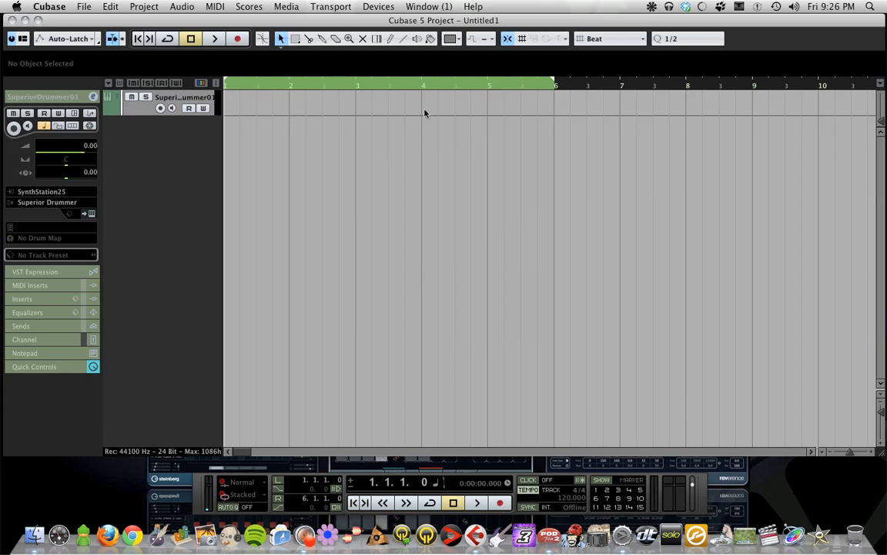
pyautogui.moveTo(303, 244)
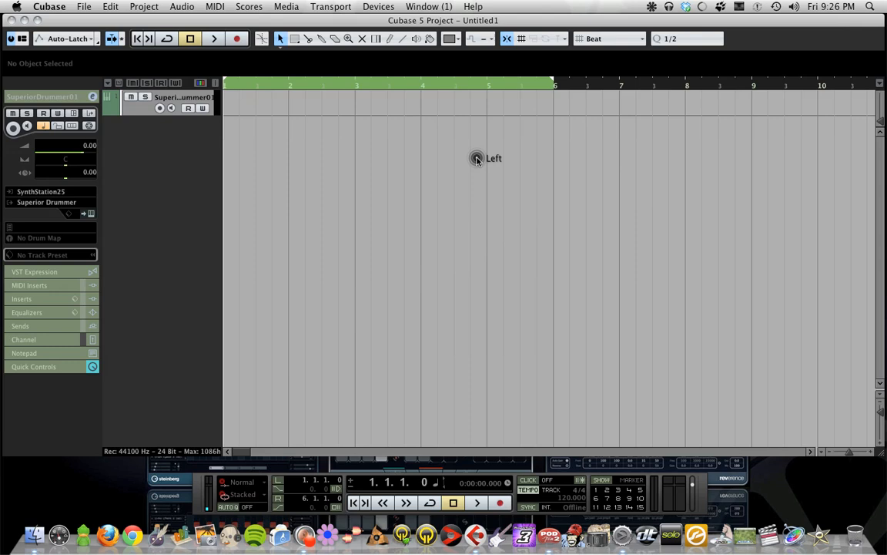
pyautogui.moveTo(365, 203)
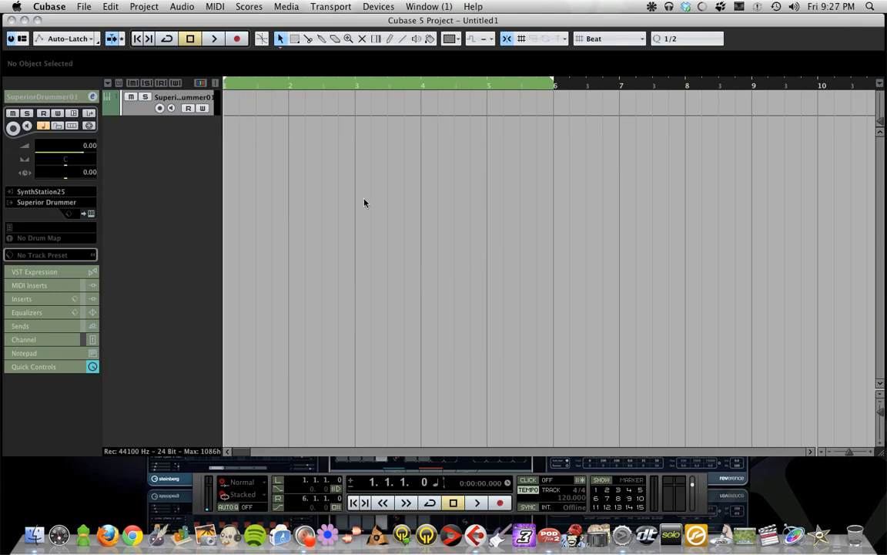
pyautogui.moveTo(173, 150)
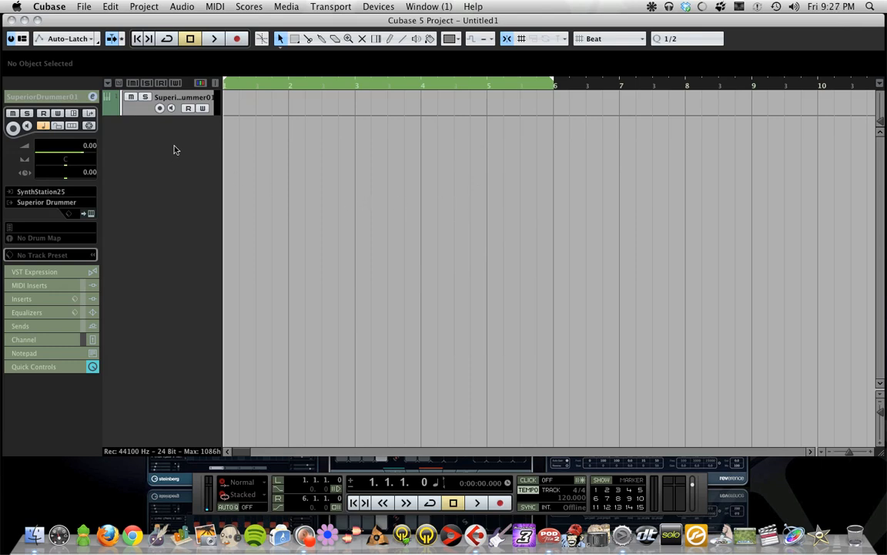
pyautogui.moveTo(137, 111)
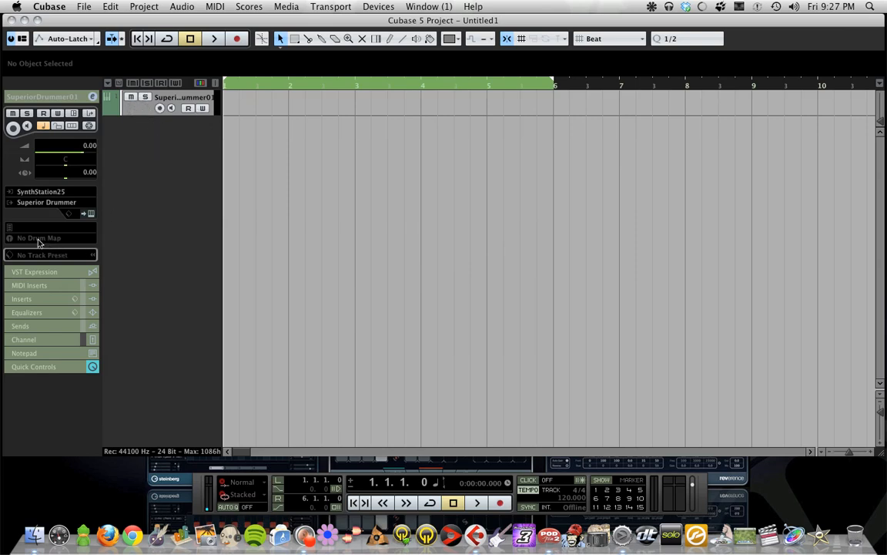
pyautogui.moveTo(39, 237)
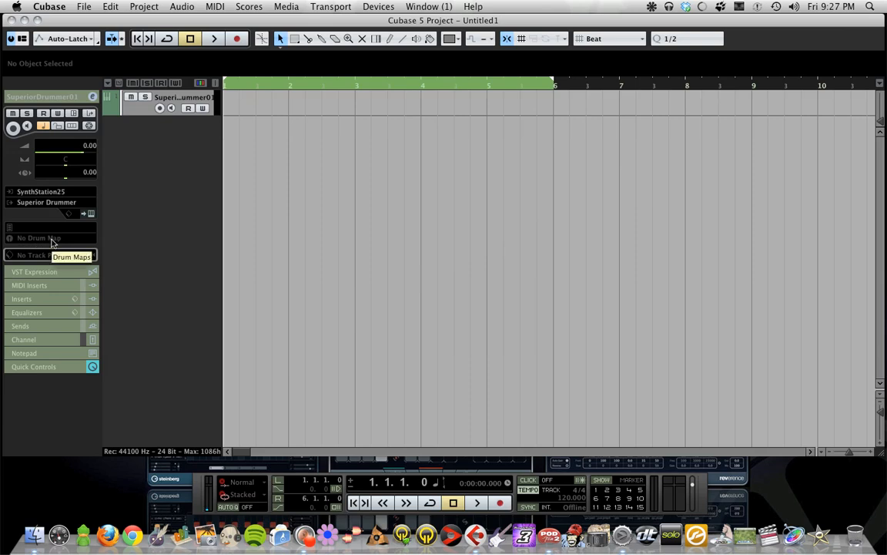
# Open Drum Map Setup from the track's drum map field and choose Load.
pyautogui.click(38, 237)
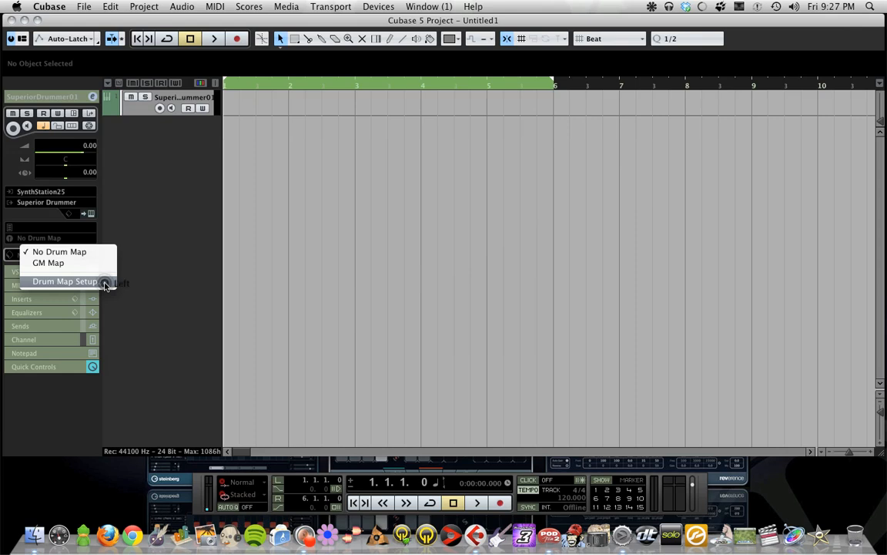
pyautogui.click(64, 281)
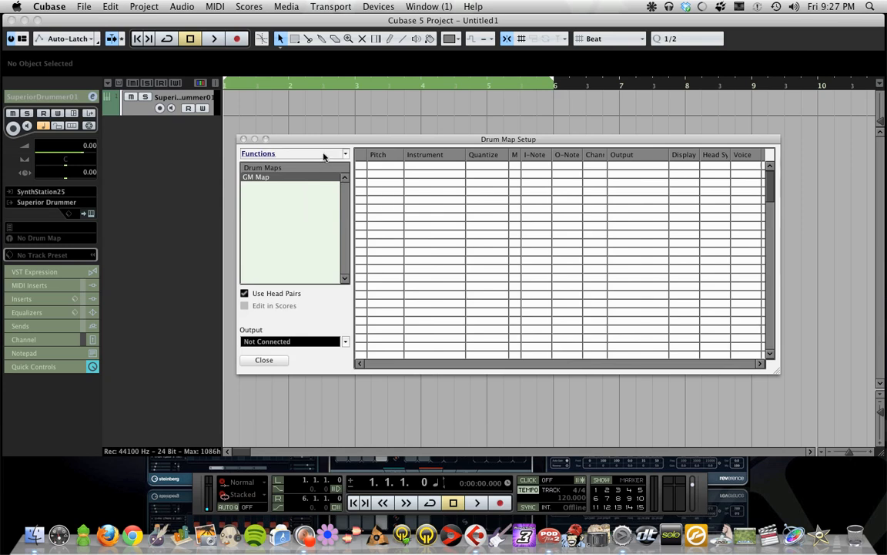
pyautogui.click(293, 153)
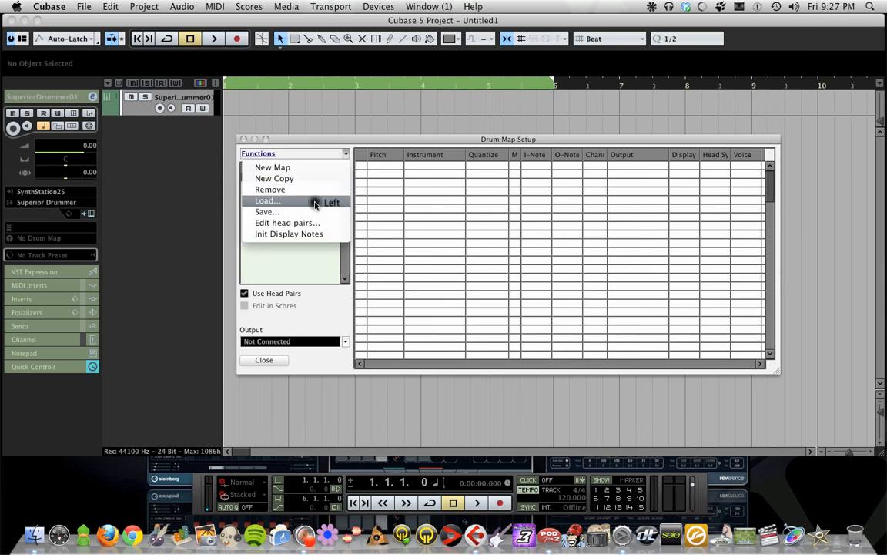
pyautogui.click(268, 200)
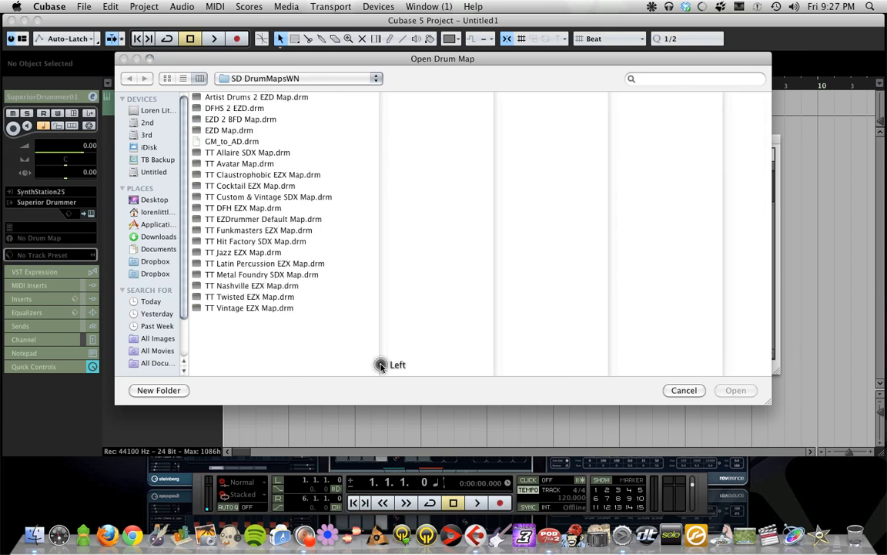
pyautogui.moveTo(368, 292)
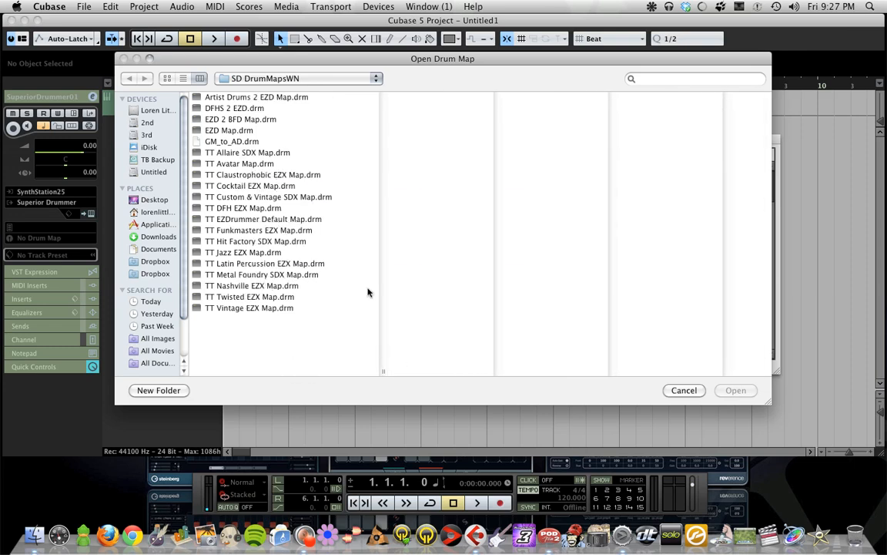
pyautogui.moveTo(230, 275)
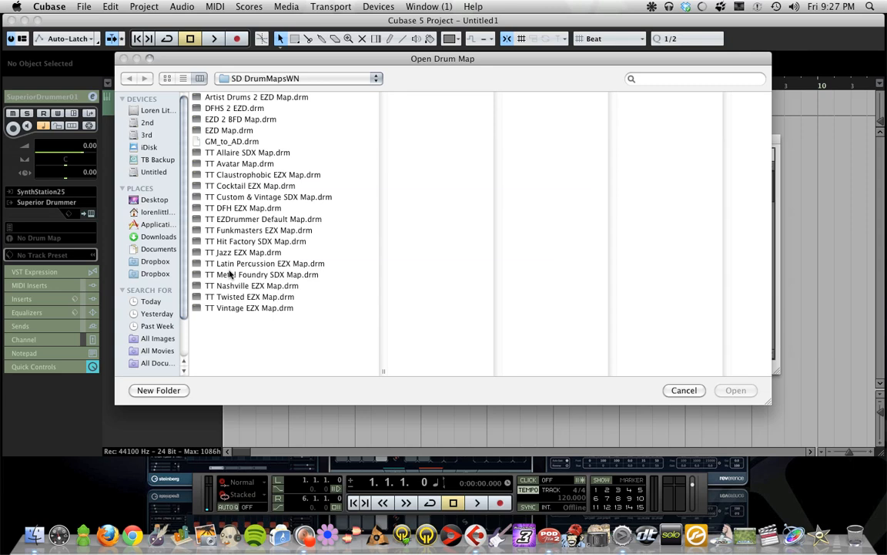
pyautogui.moveTo(254, 212)
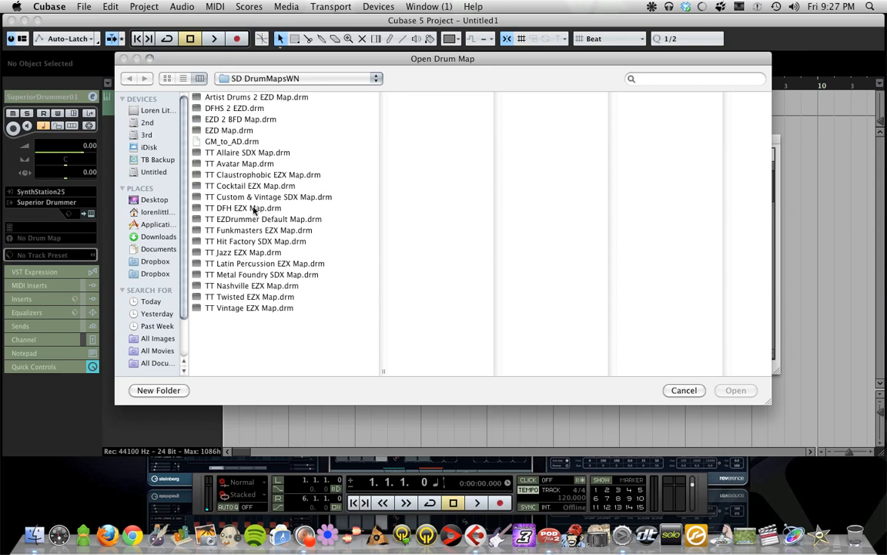
pyautogui.moveTo(325, 208)
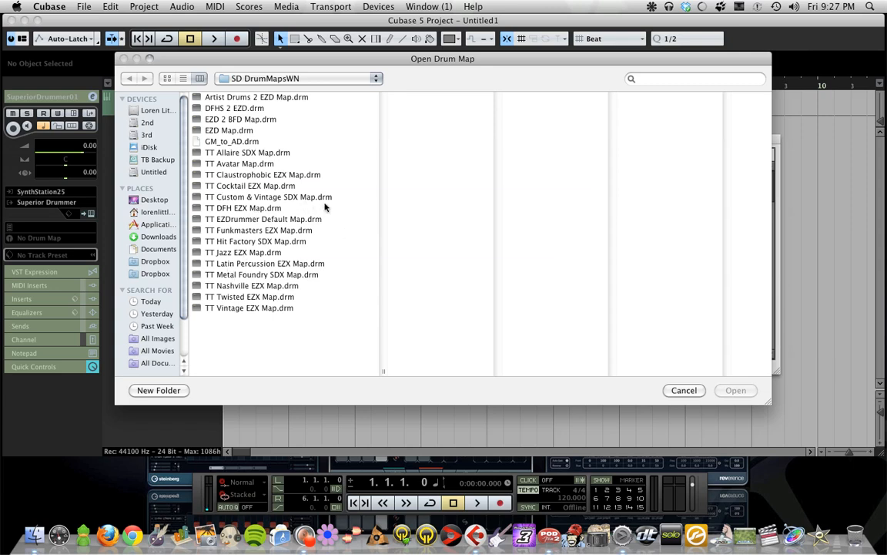
pyautogui.moveTo(334, 227)
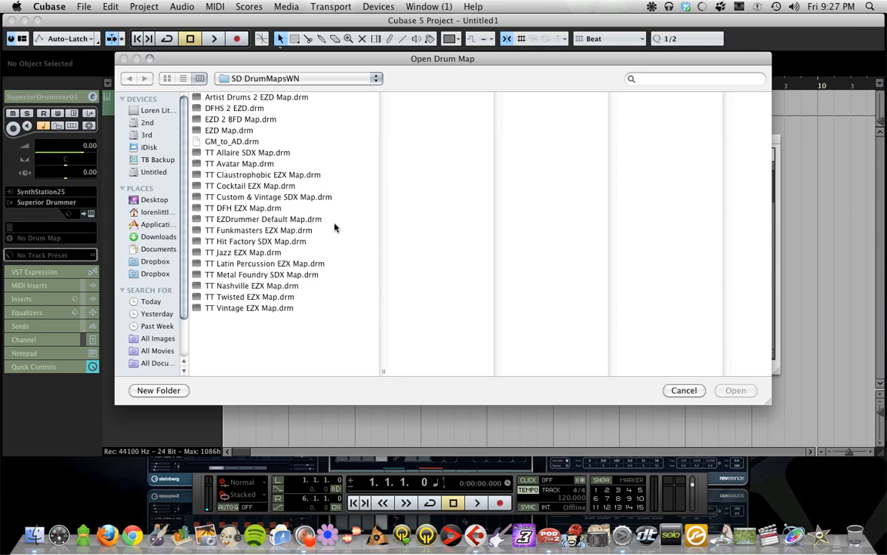
pyautogui.moveTo(306, 332)
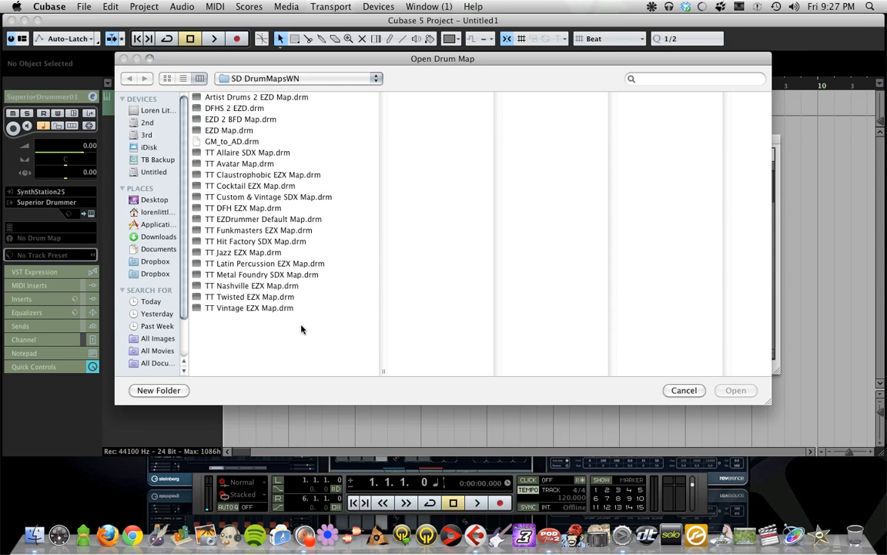
pyautogui.moveTo(299, 309)
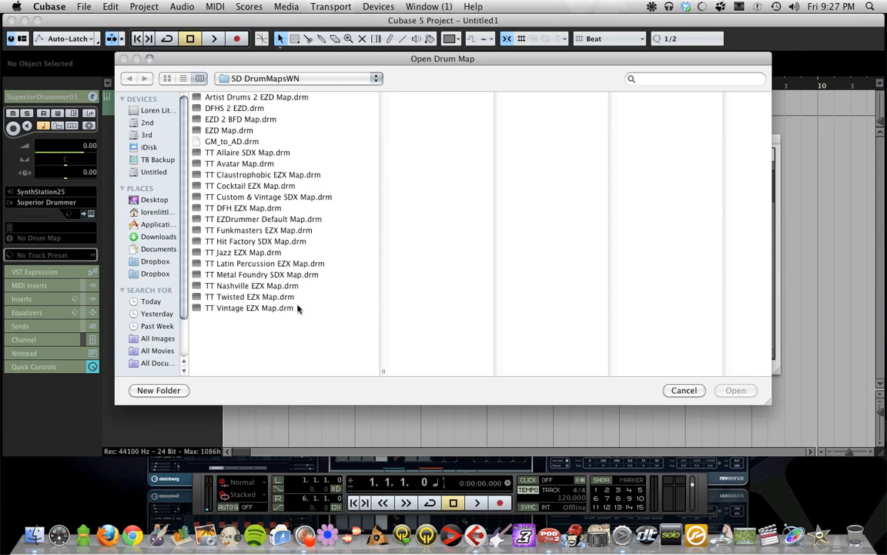
pyautogui.moveTo(302, 229)
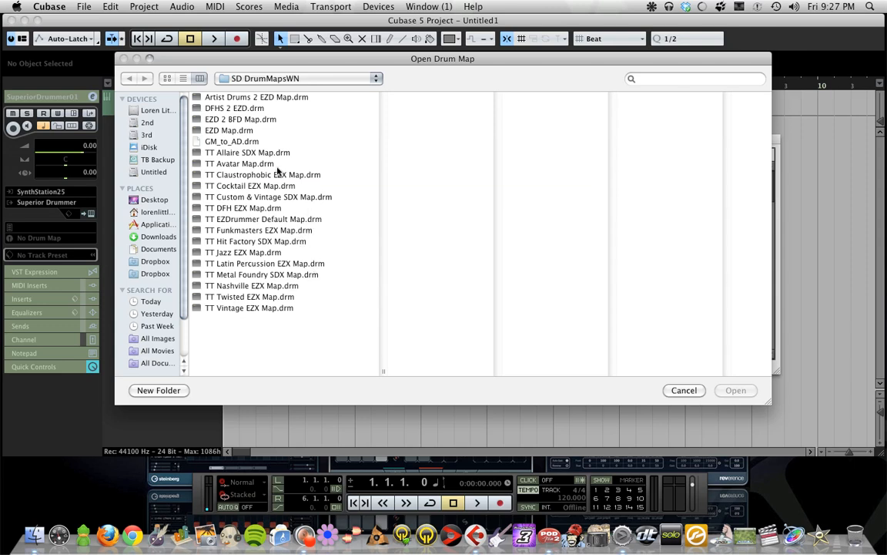
# Open the TT Avatar Map.drm file into Drum Map Setup.
pyautogui.click(239, 163)
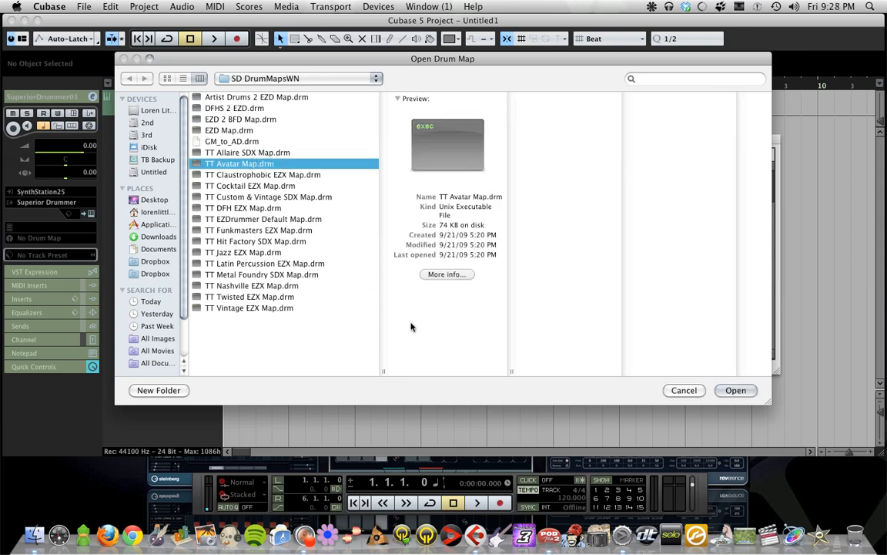
pyautogui.moveTo(727, 395)
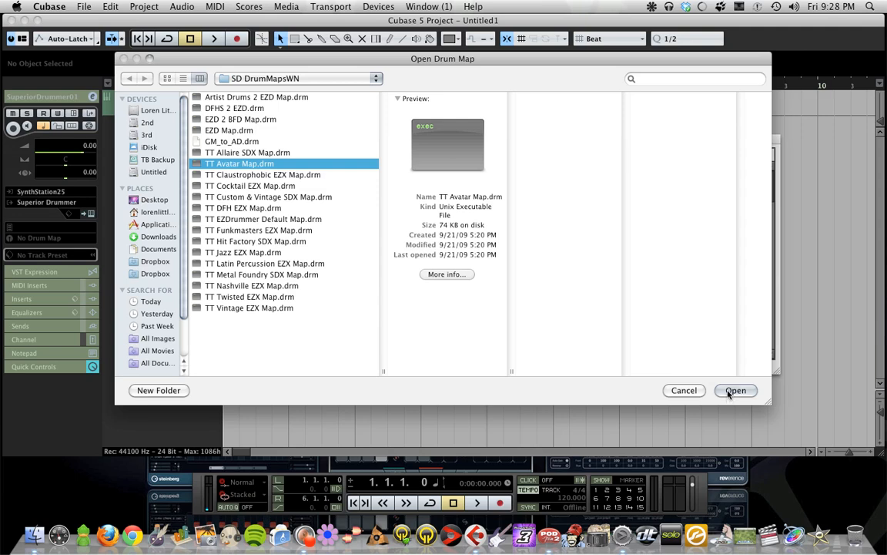
pyautogui.click(735, 390)
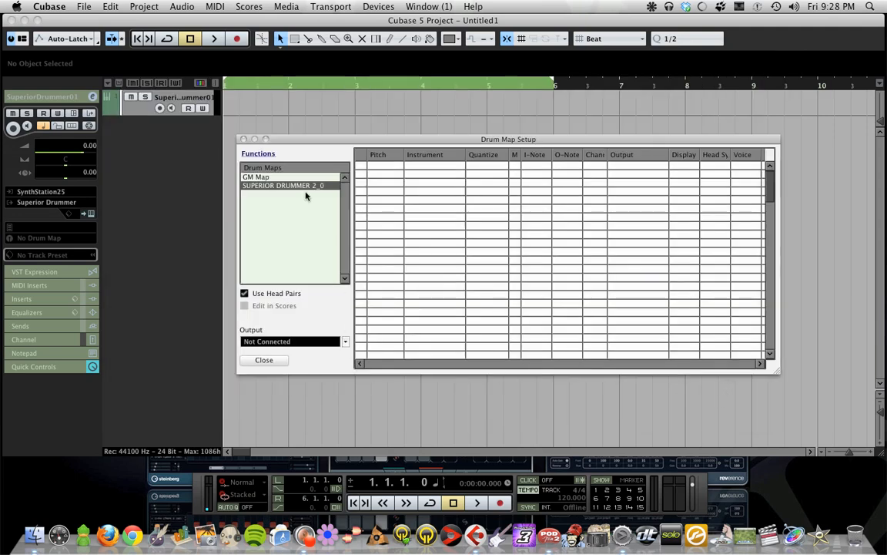
pyautogui.moveTo(335, 308)
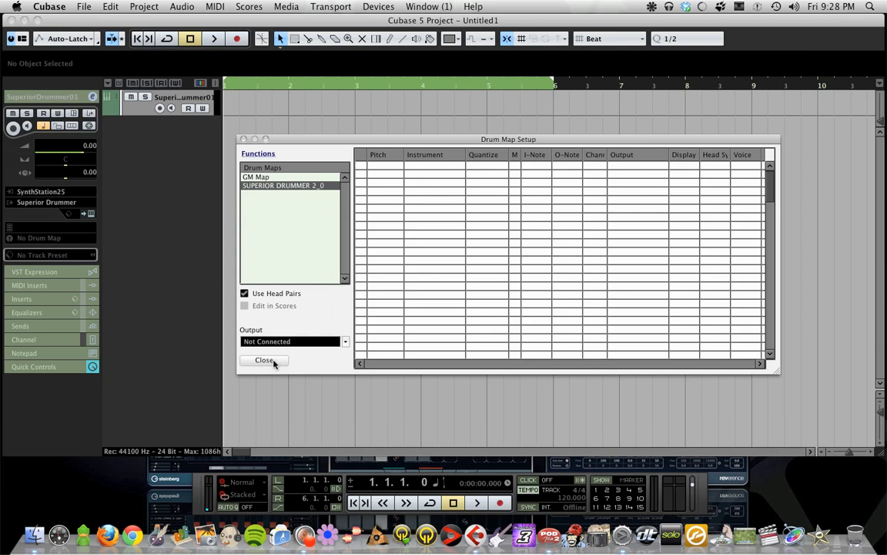
# Close Drum Map Setup and set the track's drum map to SUPERIOR DRUMMER 2_0.
pyautogui.click(264, 360)
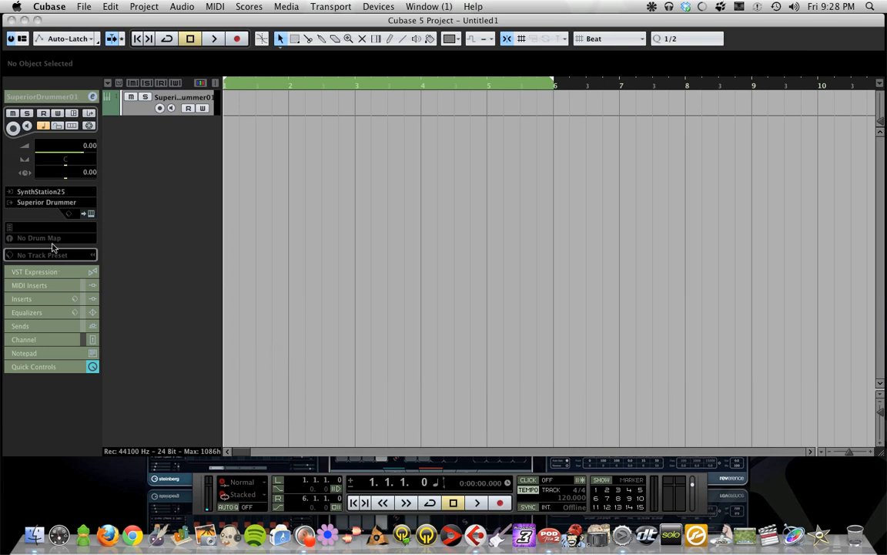
pyautogui.moveTo(69, 241)
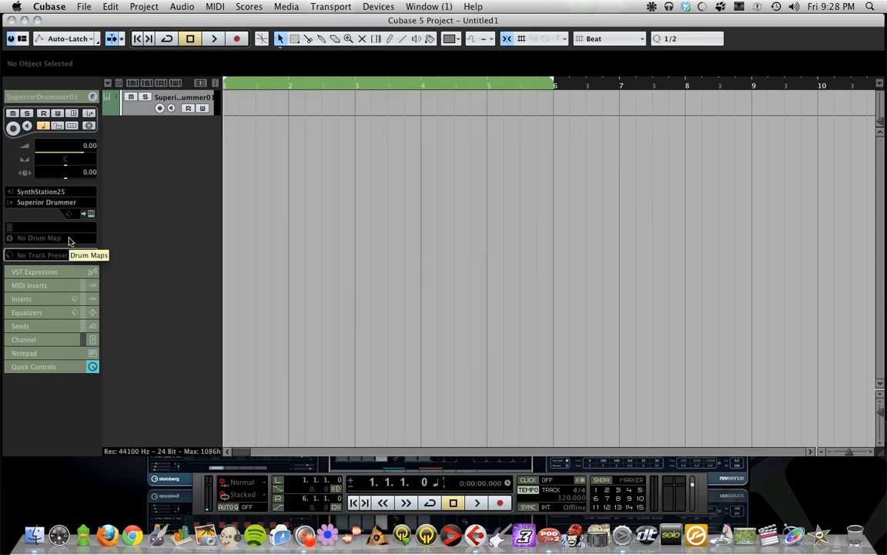
pyautogui.click(39, 237)
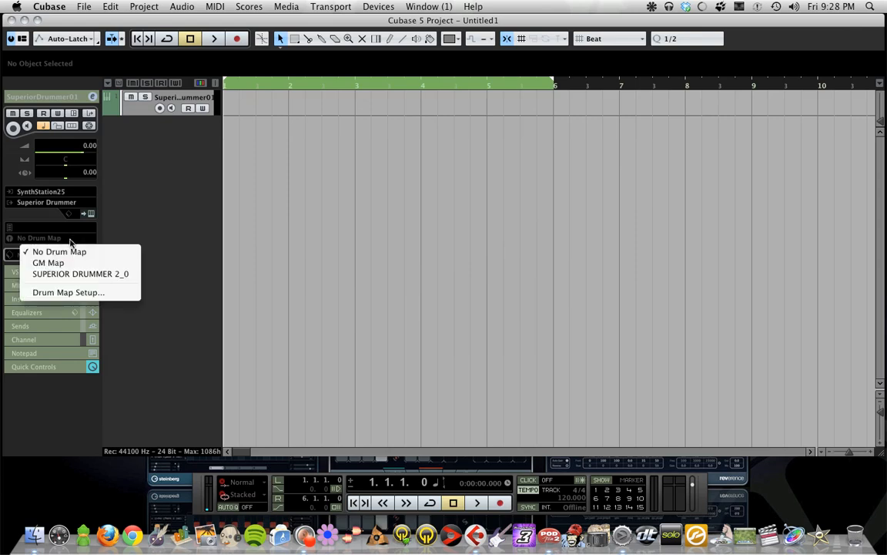
pyautogui.moveTo(60, 252)
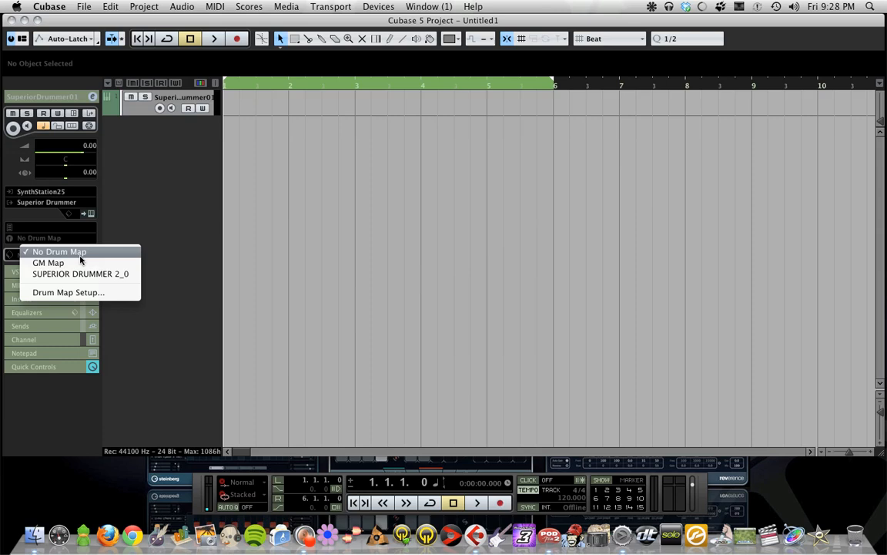
pyautogui.click(80, 273)
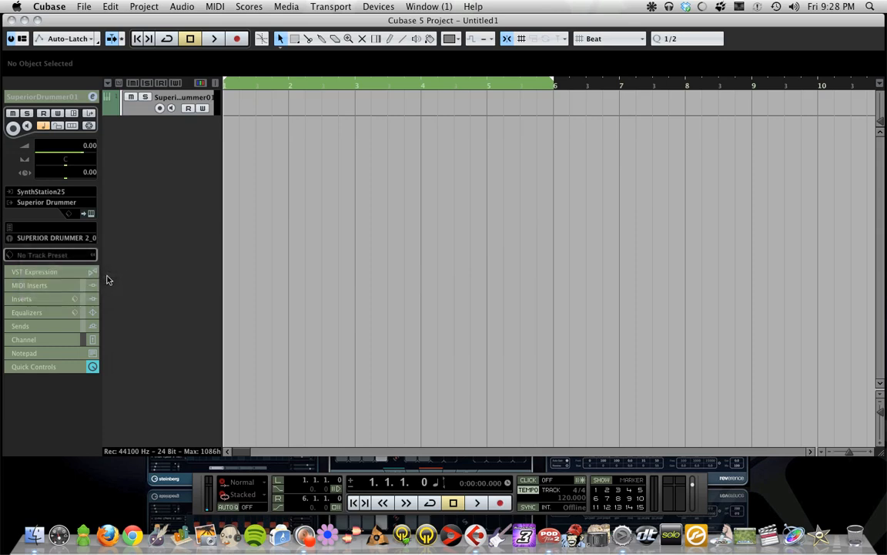
pyautogui.moveTo(91, 218)
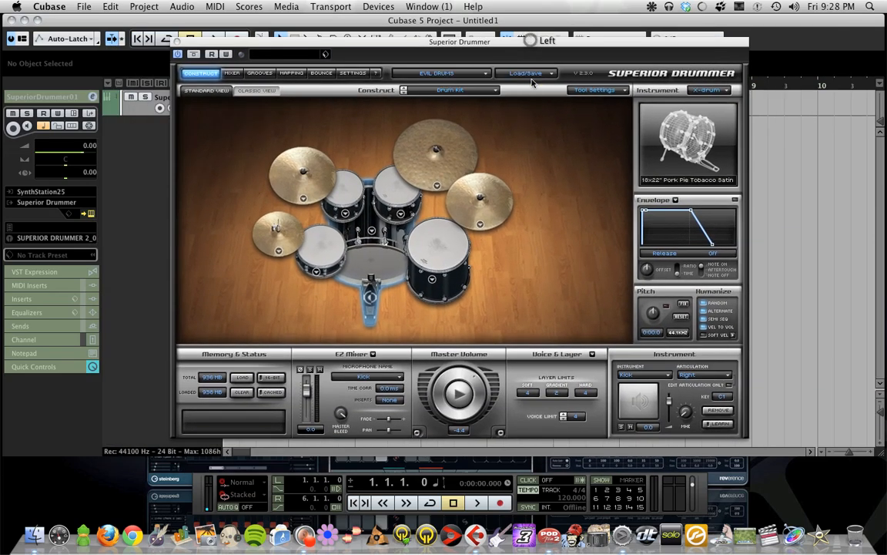
# Check the Superior Drummer kit list and leave EVIL DRUMS loaded.
pyautogui.click(450, 73)
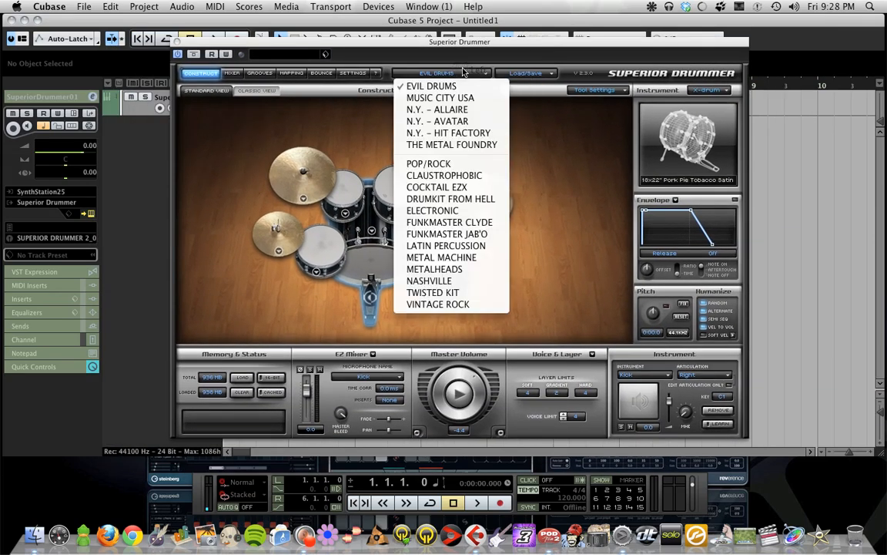
pyautogui.moveTo(437, 121)
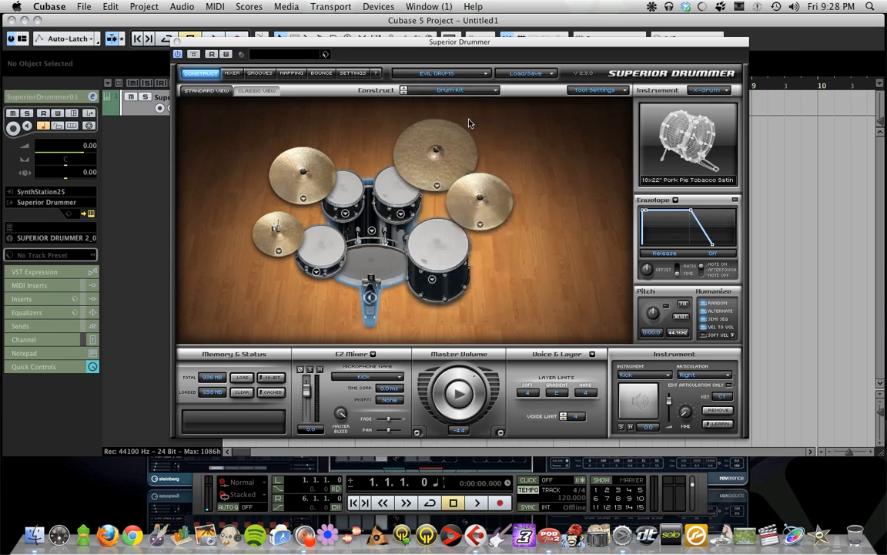
pyautogui.click(439, 72)
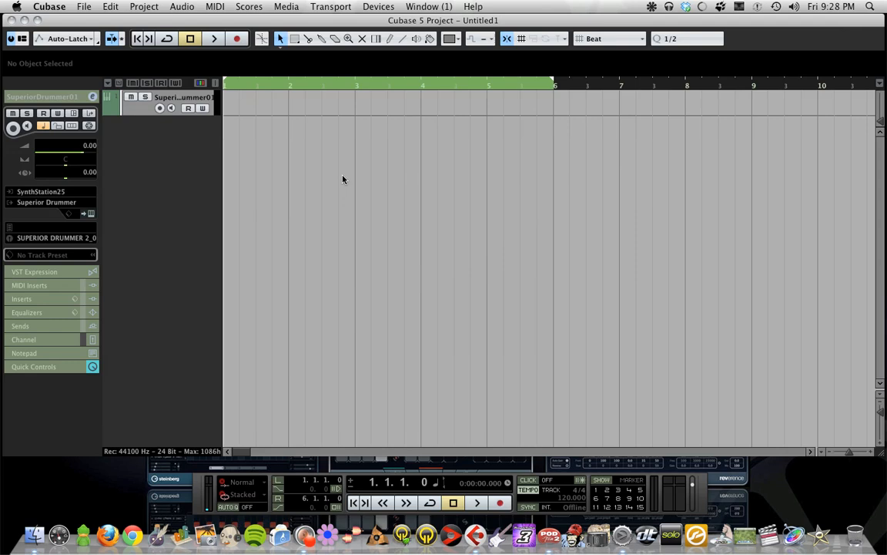
pyautogui.moveTo(277, 119)
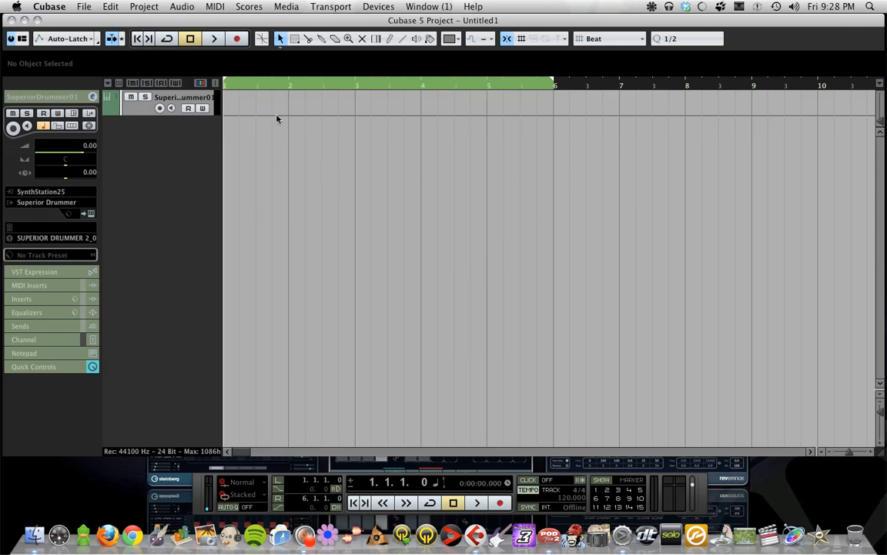
pyautogui.moveTo(390, 52)
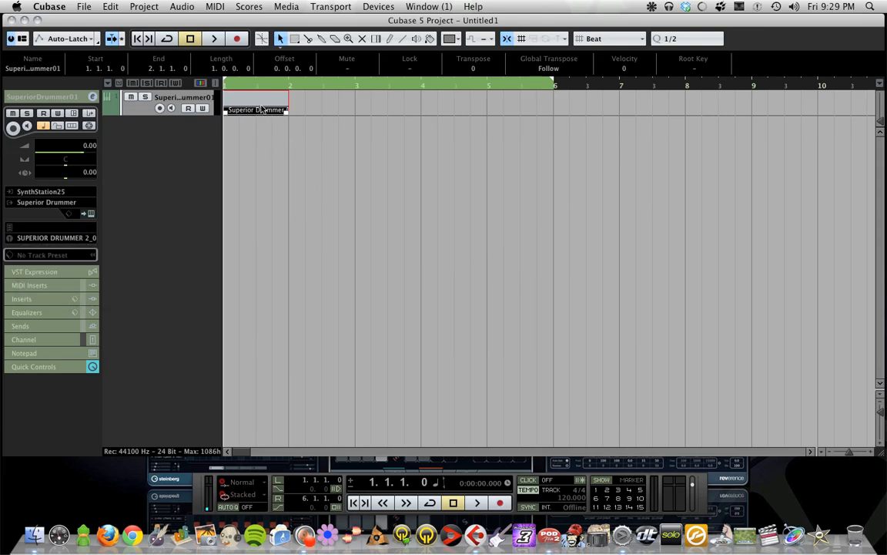
# Open the new one-bar MIDI part in the Drum Editor.
pyautogui.doubleClick(256, 100)
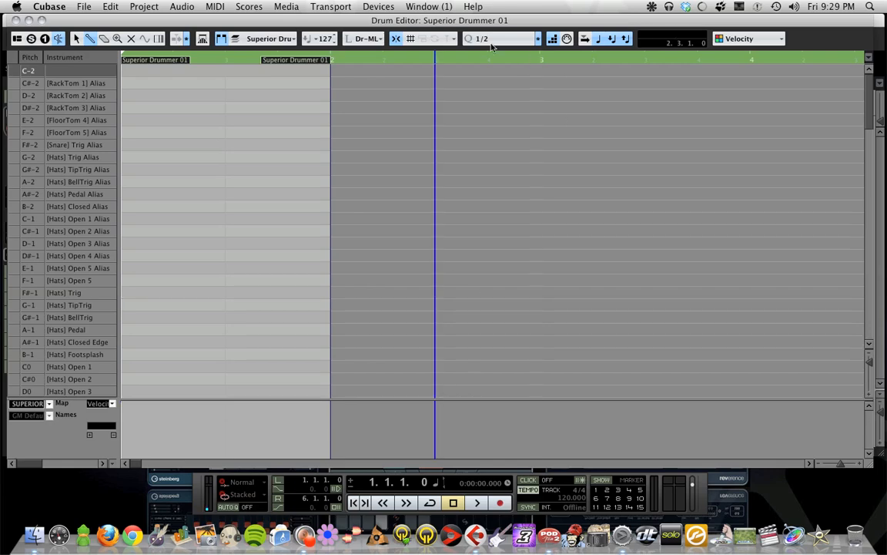
# Set Quantize to 1/16, then enter sixteenth-note C1 kicks, a D1 snare and an E0 crash.
pyautogui.click(501, 38)
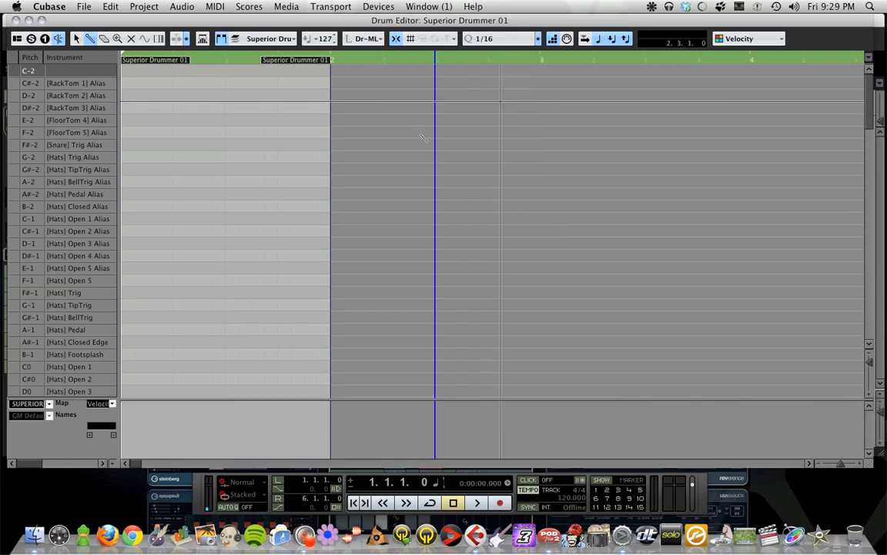
pyautogui.scroll(-3)
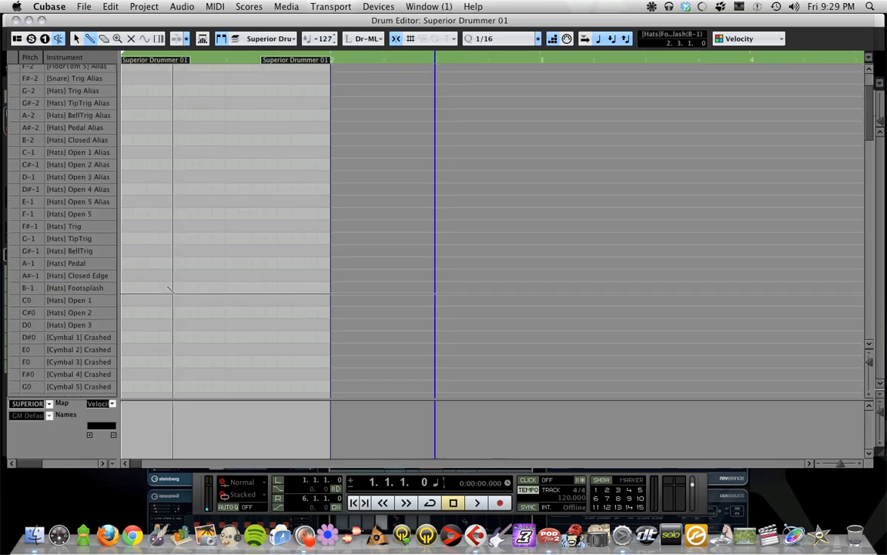
pyautogui.scroll(-3)
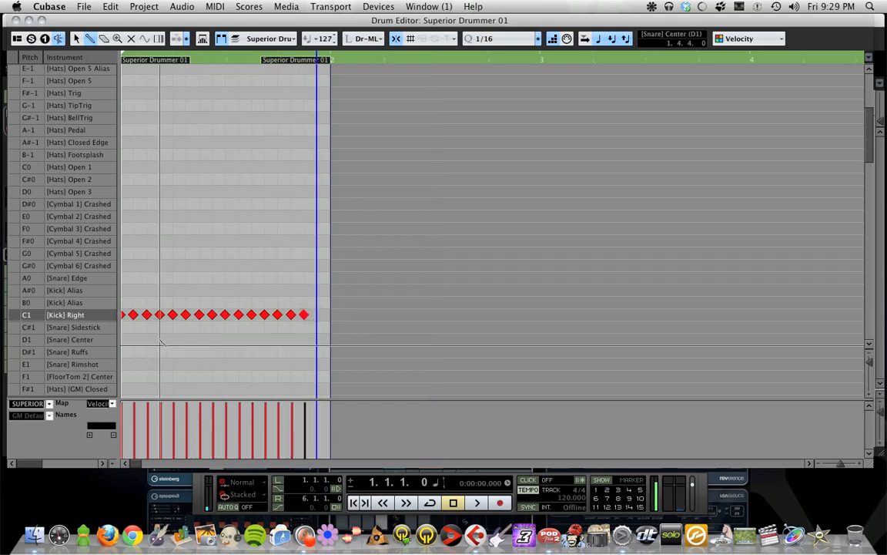
pyautogui.click(225, 339)
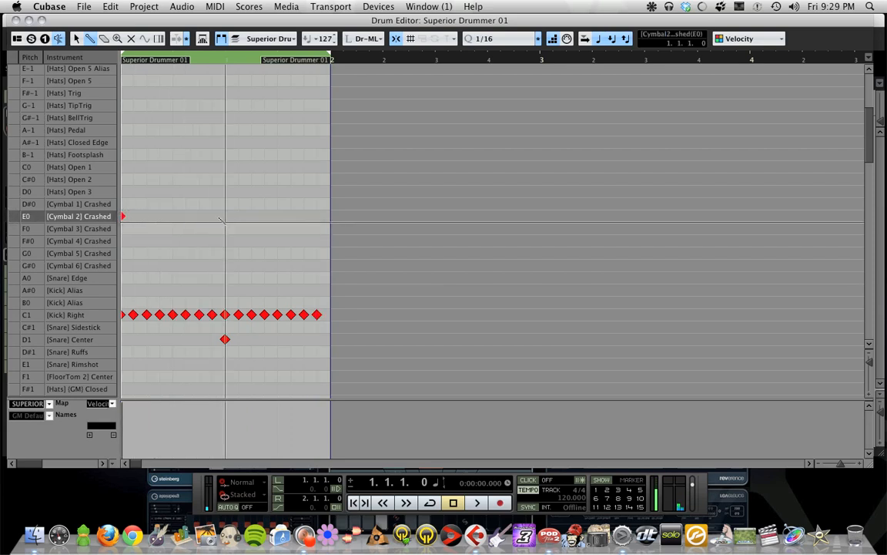
# Place a second E0 crash on beat 3, then play and stop the pattern.
pyautogui.click(476, 502)
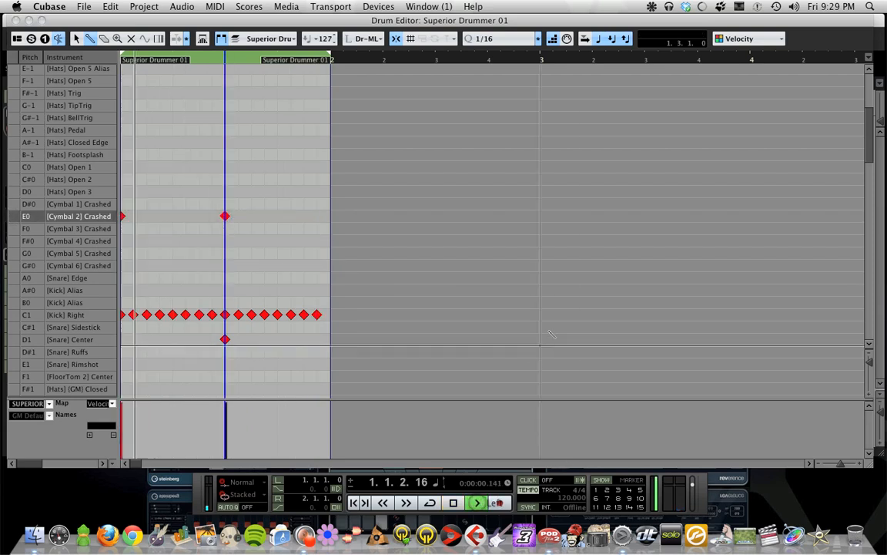
pyautogui.click(476, 502)
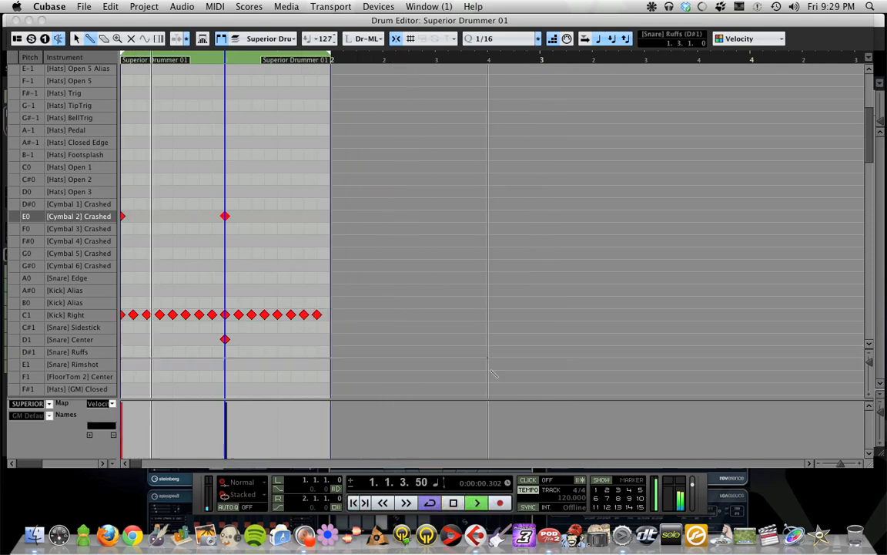
pyautogui.click(476, 502)
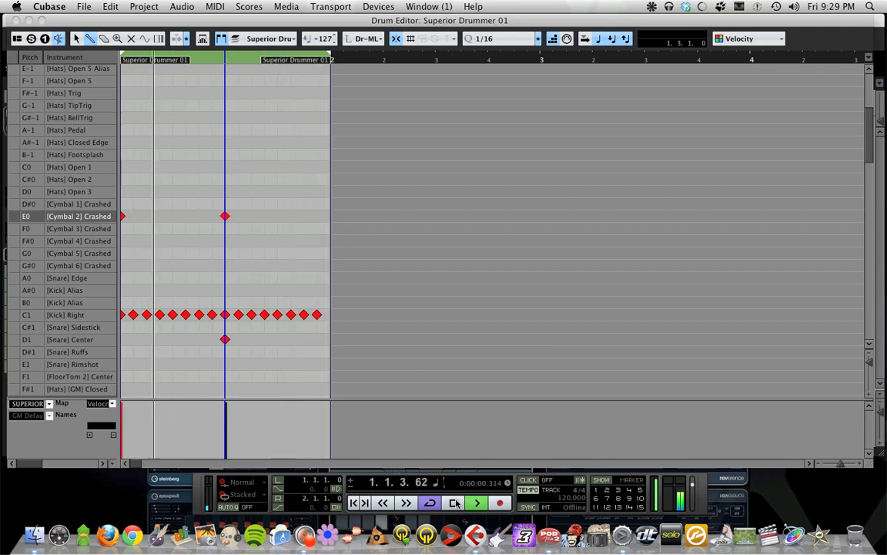
pyautogui.click(476, 503)
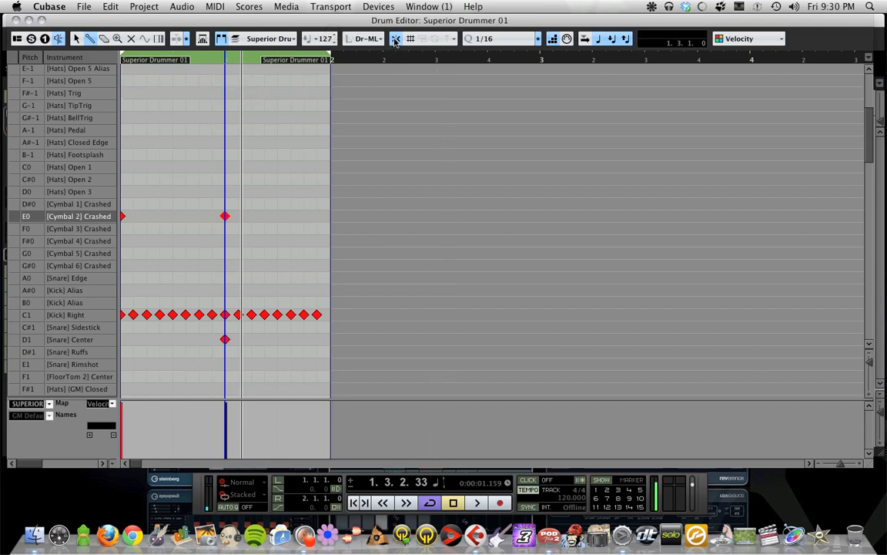
pyautogui.moveTo(508, 41)
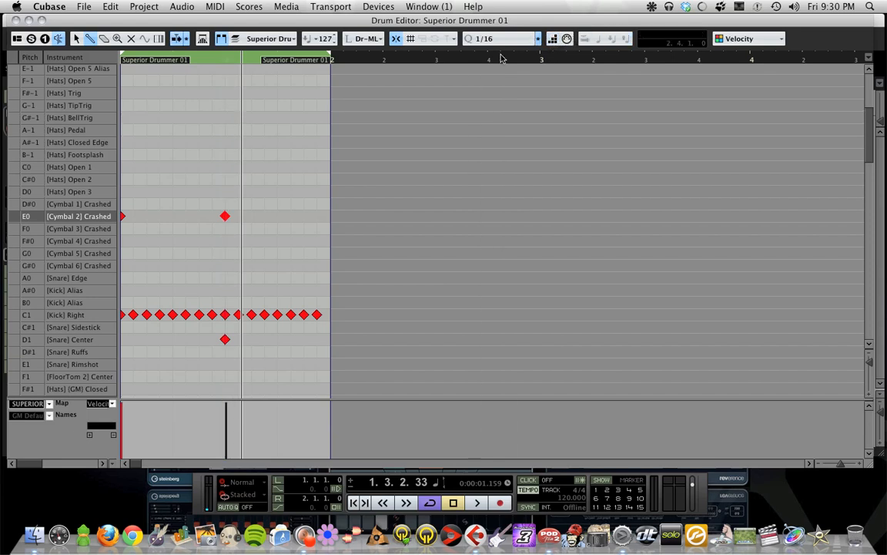
pyautogui.click(500, 39)
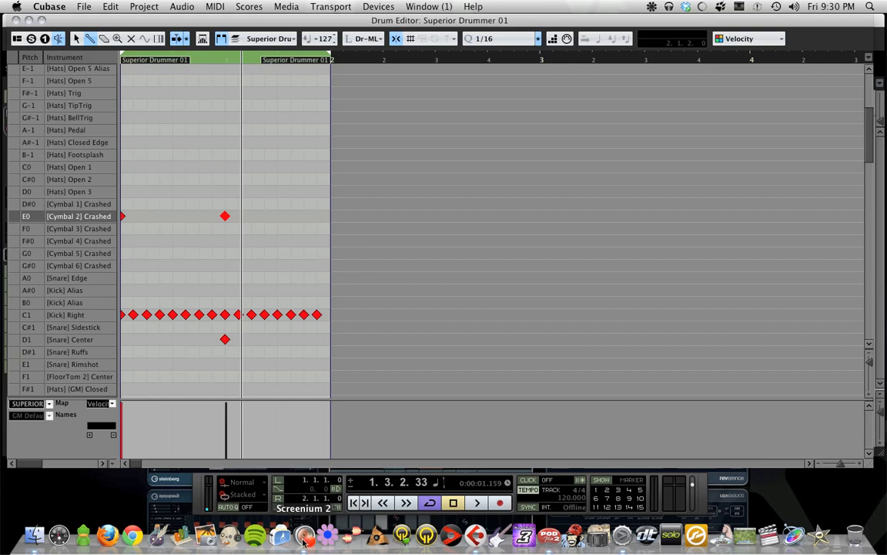
pyautogui.rightClick(307, 534)
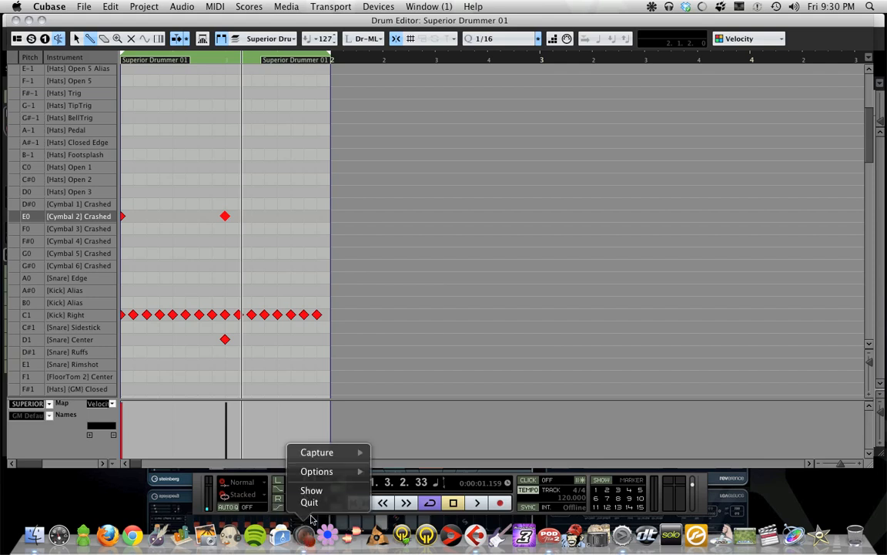